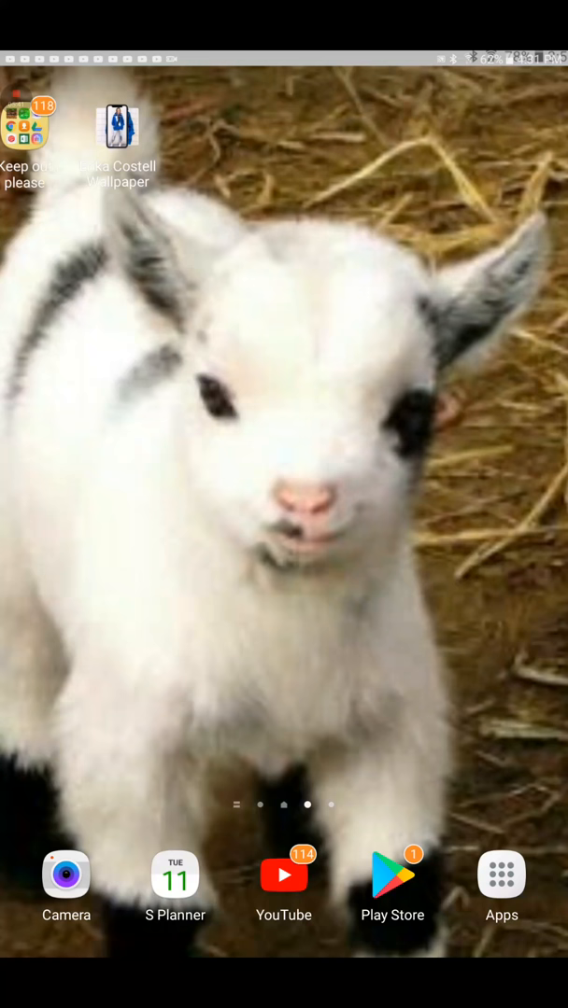
- Launch the Play Store from the home screen dock, landing on the Real Ghost Detector – Radar listing
{"action": "left_click", "coordinate": [392, 875]}
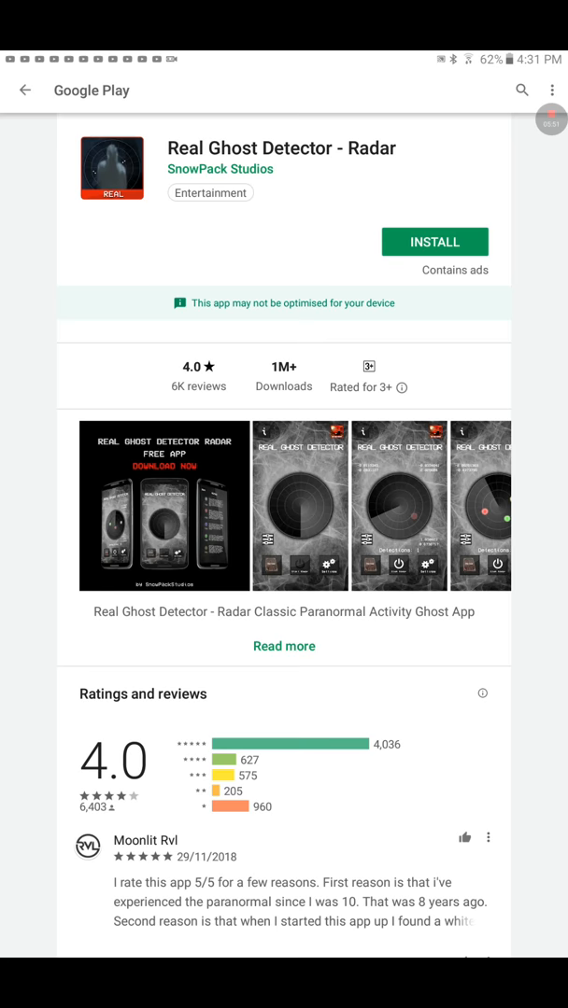
- Return from the Real Ghost Detector – Radar listing to the ghost detector search results
{"action": "left_click", "coordinate": [25, 90]}
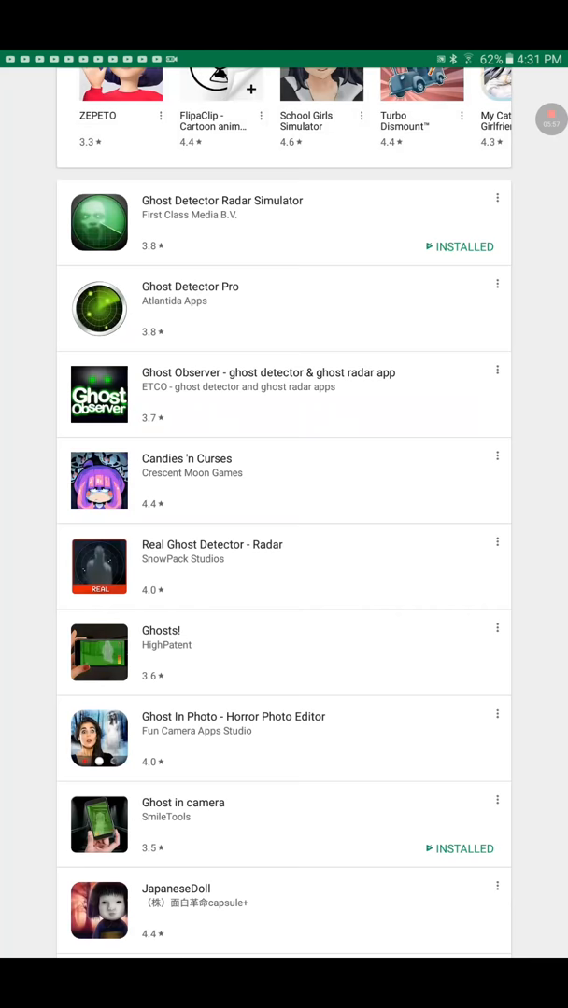